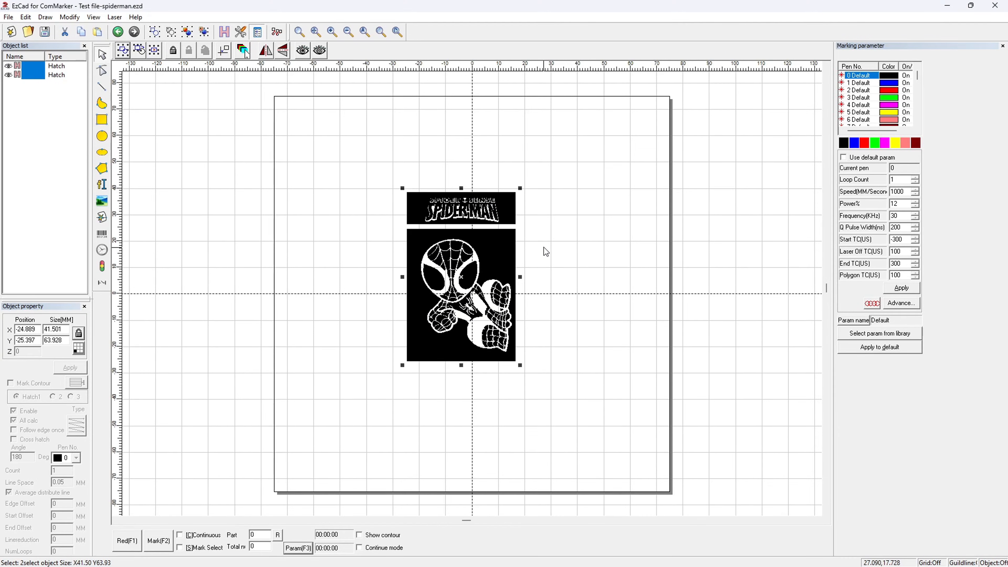
Step: View the markcfg7 field parameters without applying changes, then inspect the SPIDER-MAN title hatch and pen 1
left_click(536, 254)
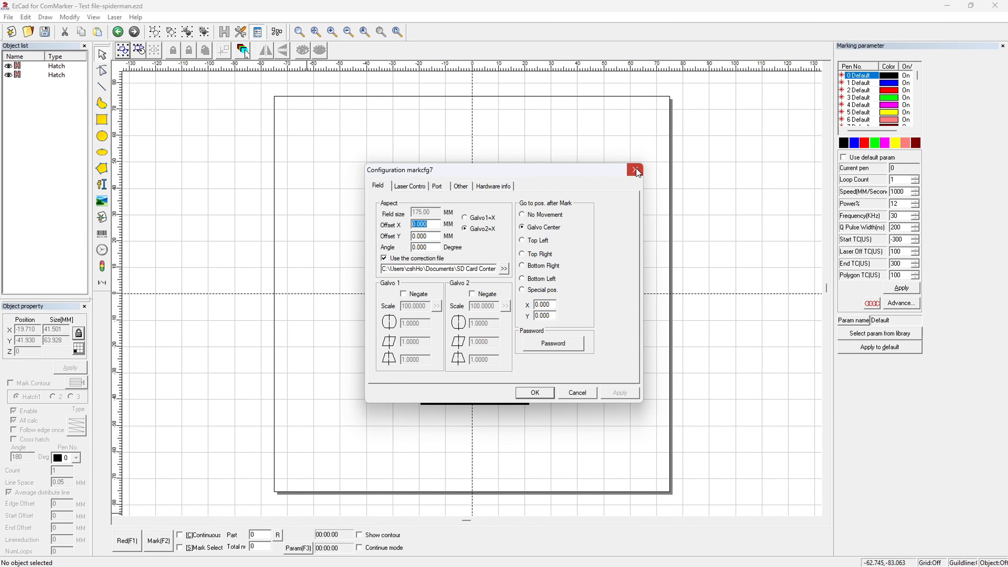
left_click(633, 169)
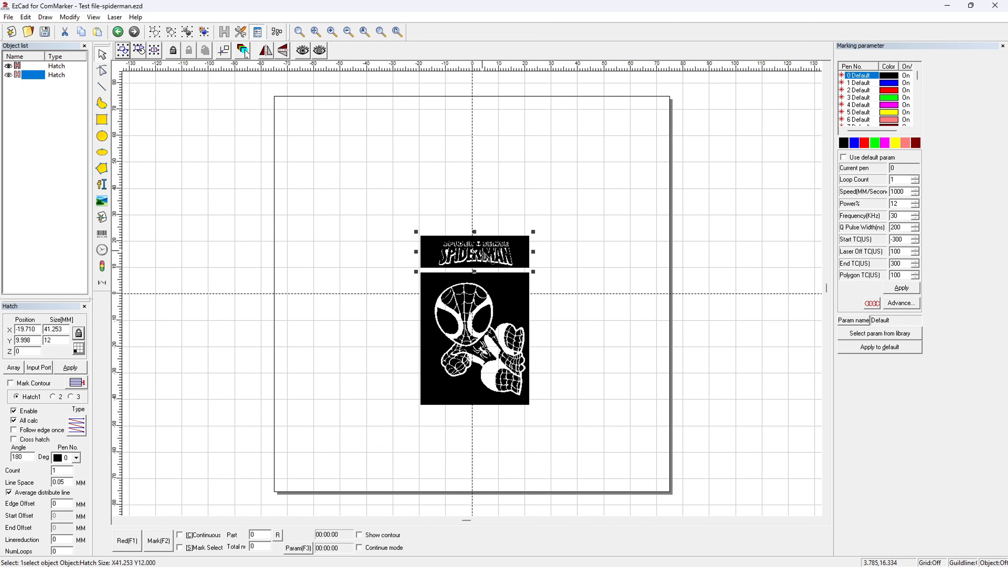
left_click(857, 82)
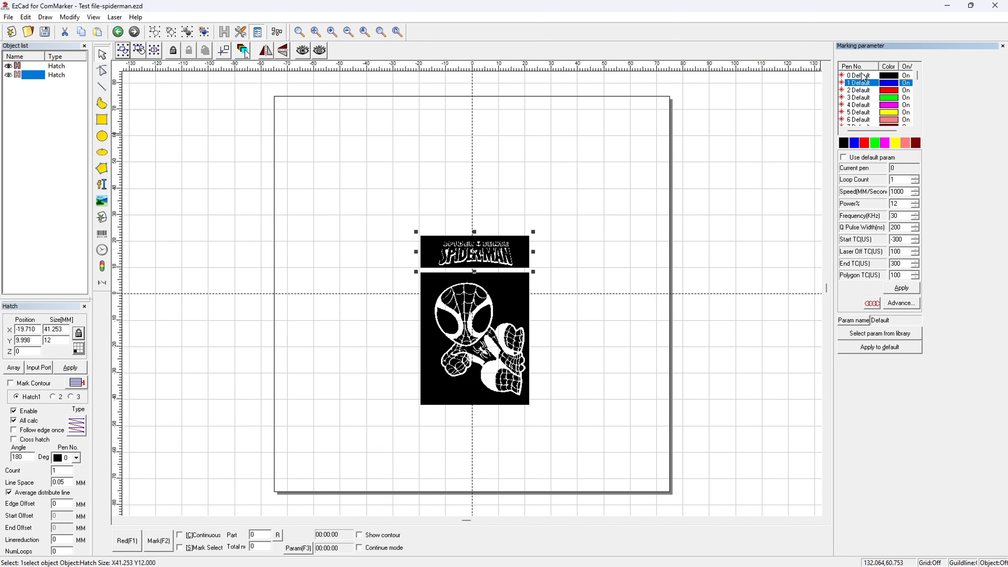
left_click(858, 76)
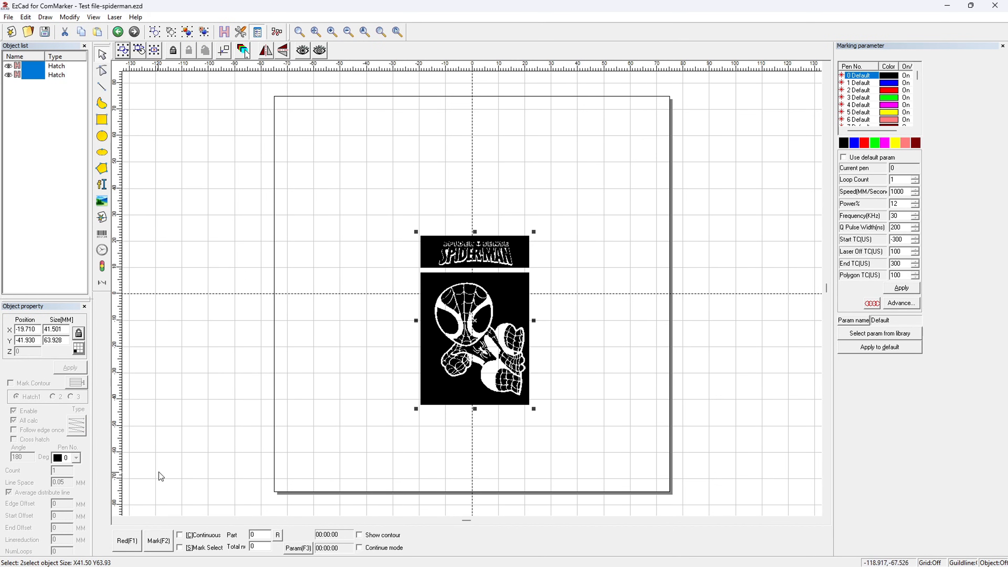
Step: Import the EzCad markcfg7 file into the New Device Wizard and view its config summary
left_click(127, 540)
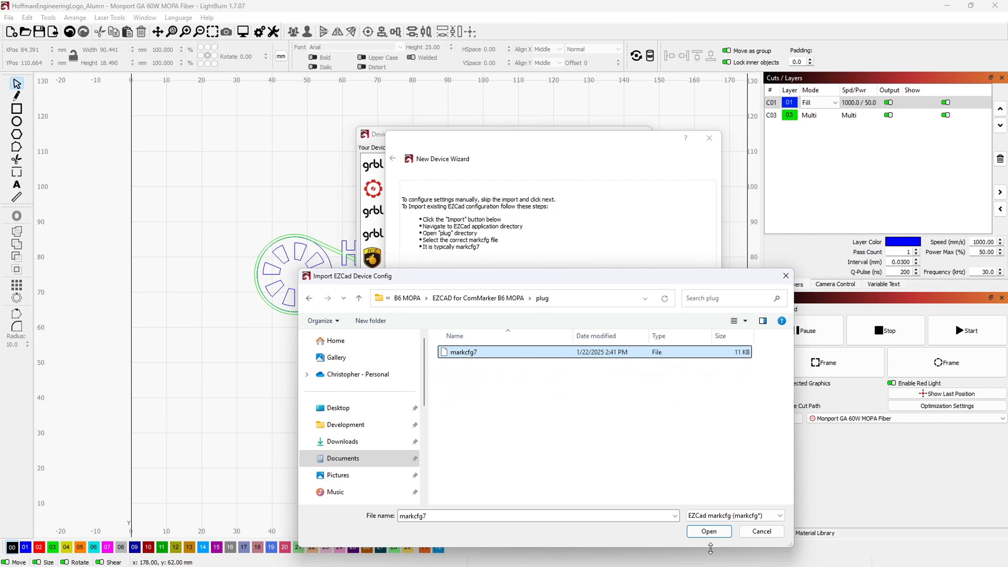
left_click(709, 531)
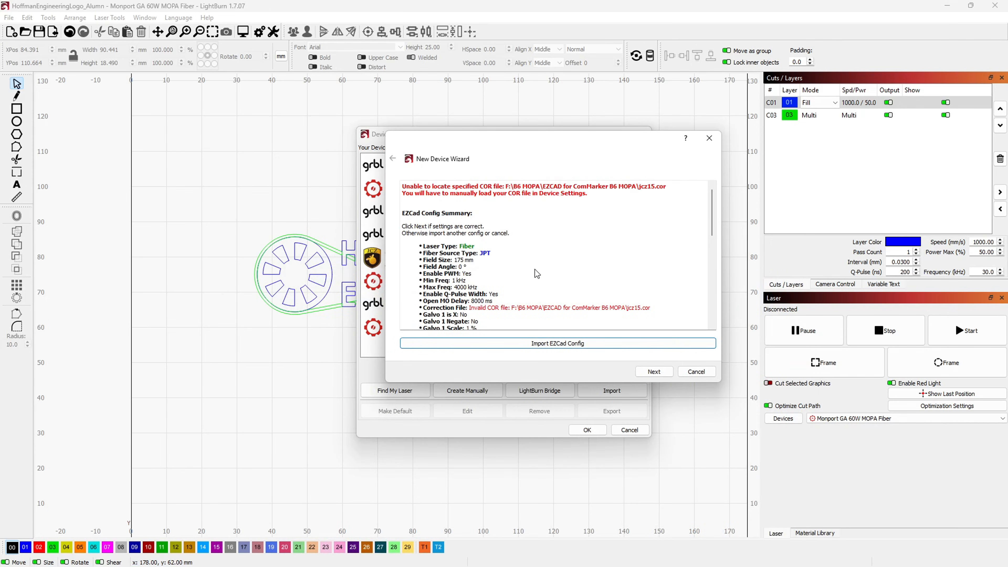
mouse_move(571, 199)
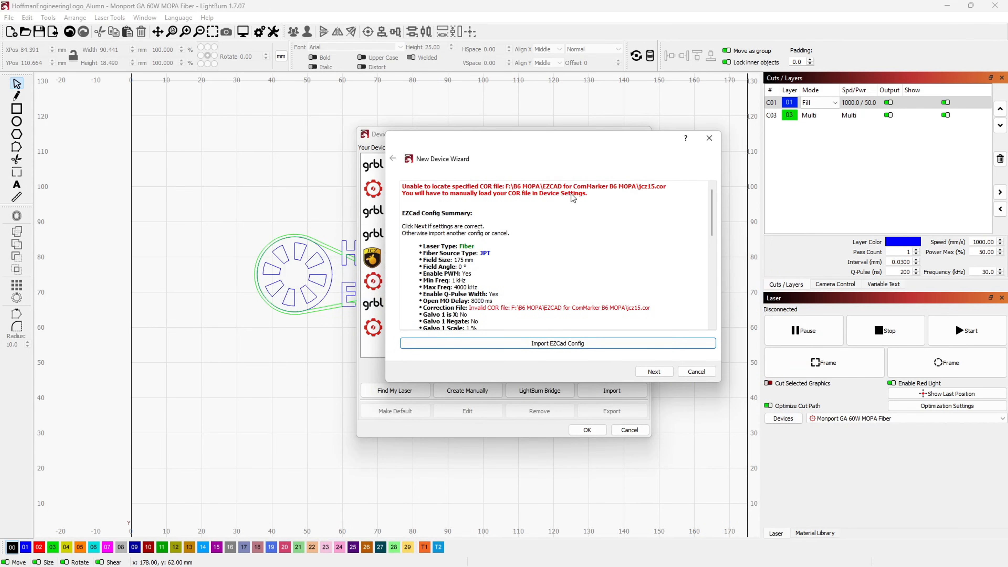
mouse_move(533, 291)
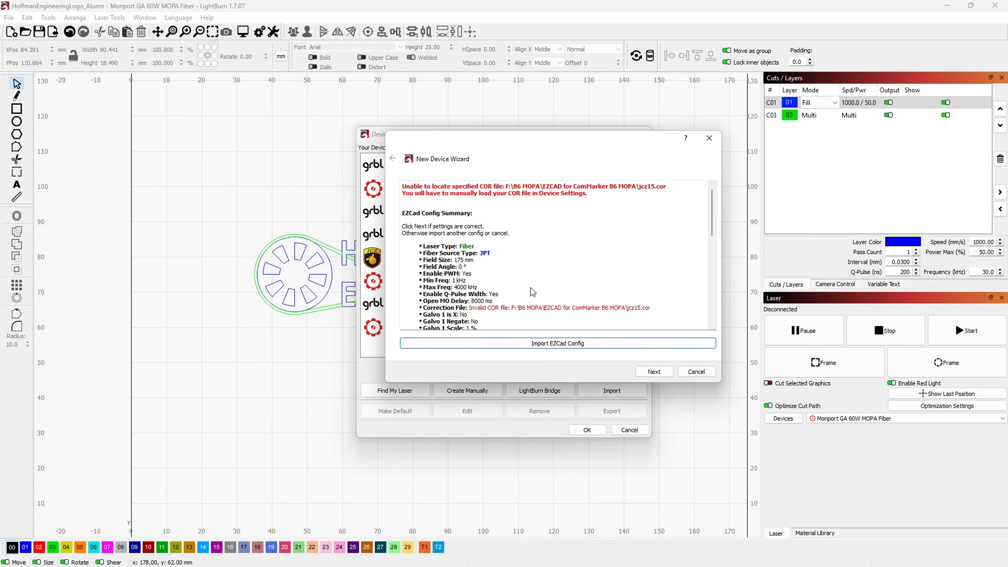
mouse_move(478, 315)
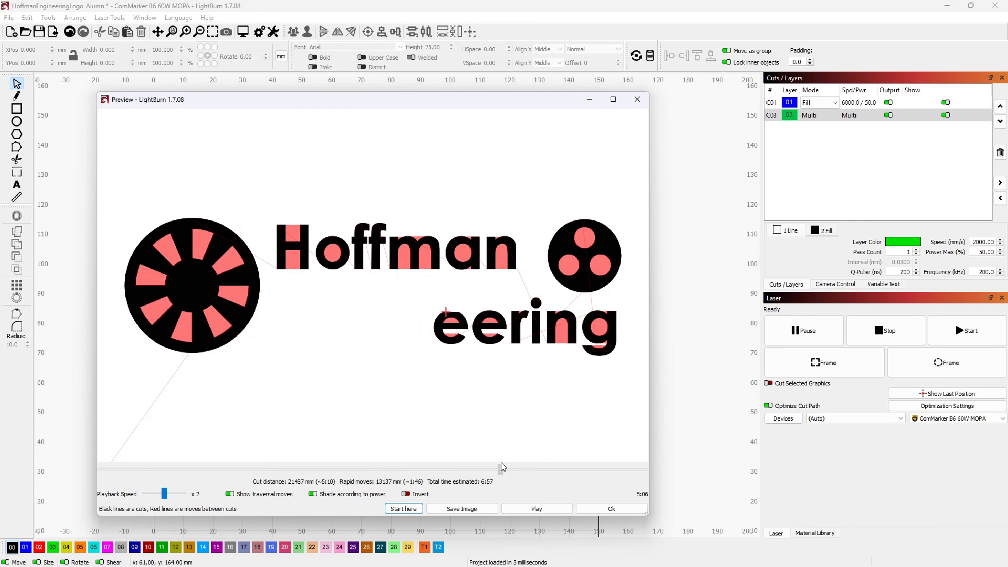
Step: Preview the Hoffman Engineering logo job, estimated at 6:57 total time
left_click(536, 508)
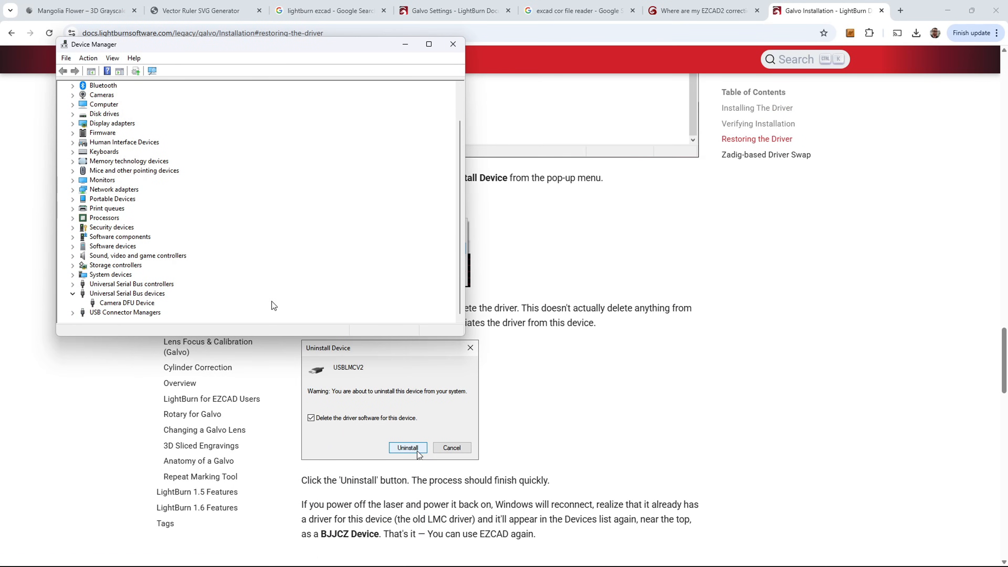
Step: Expand Universal Serial Bus devices in Device Manager to check the laser's driver
right_click(109, 303)
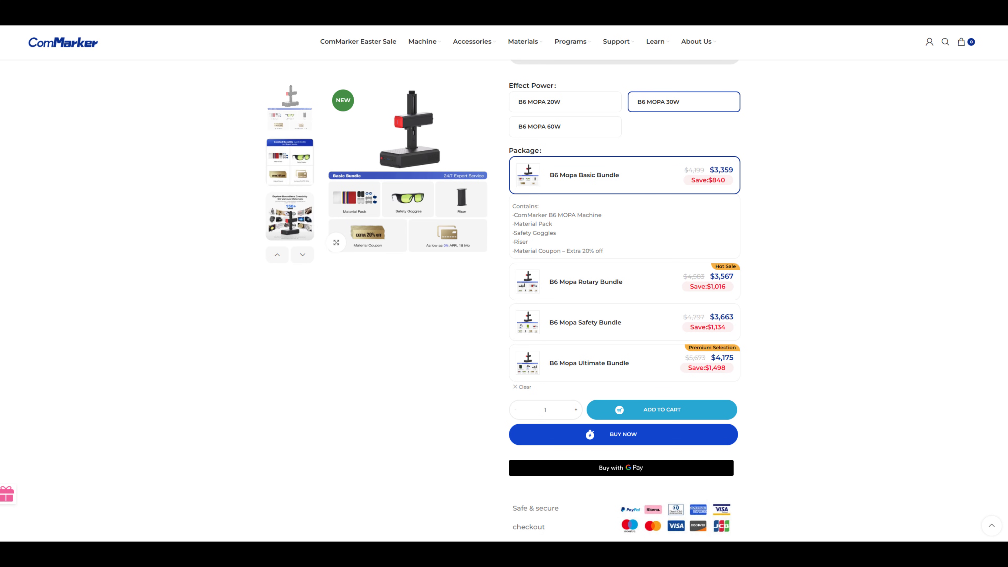
Step: Choose the B6 MOPA 20W power option, showing the Basic Bundle at $3,059
left_click(565, 102)
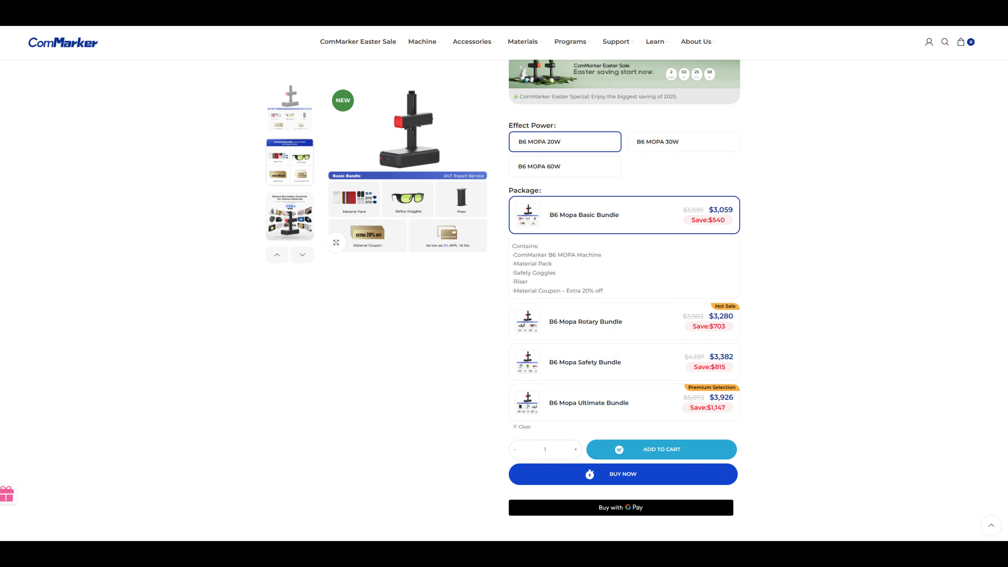